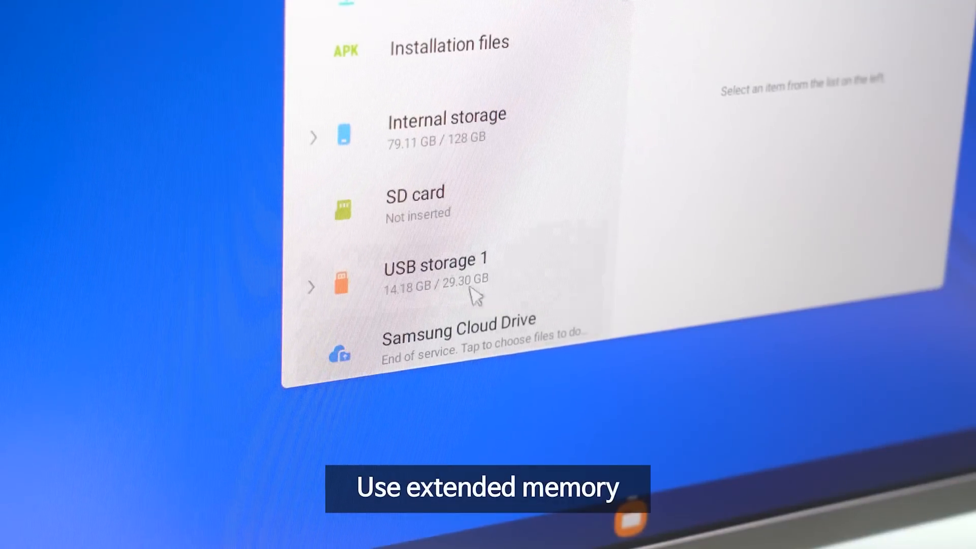
- Open USB storage 1 from the sidebar to list its music, admin and surface 4 back up folders
{"action": "left_click", "coordinate": [436, 268]}
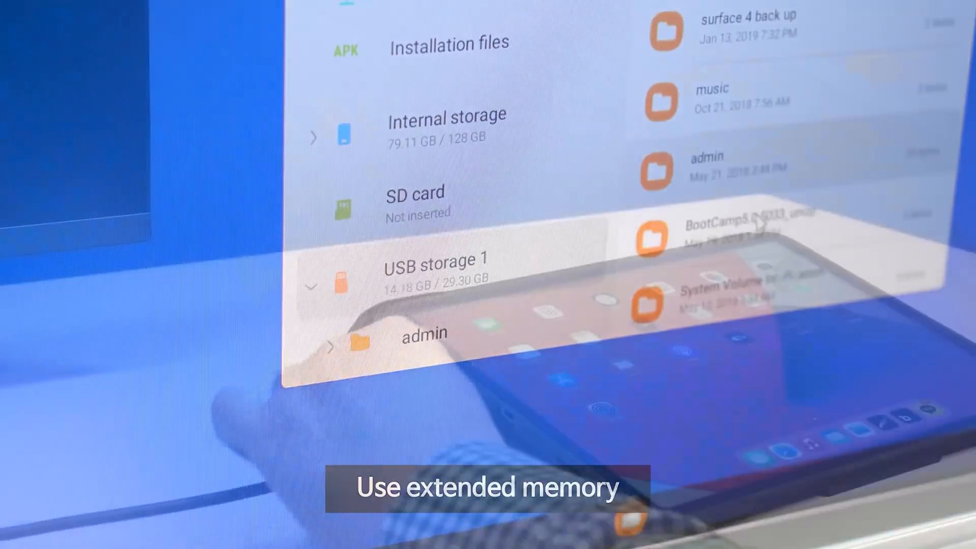